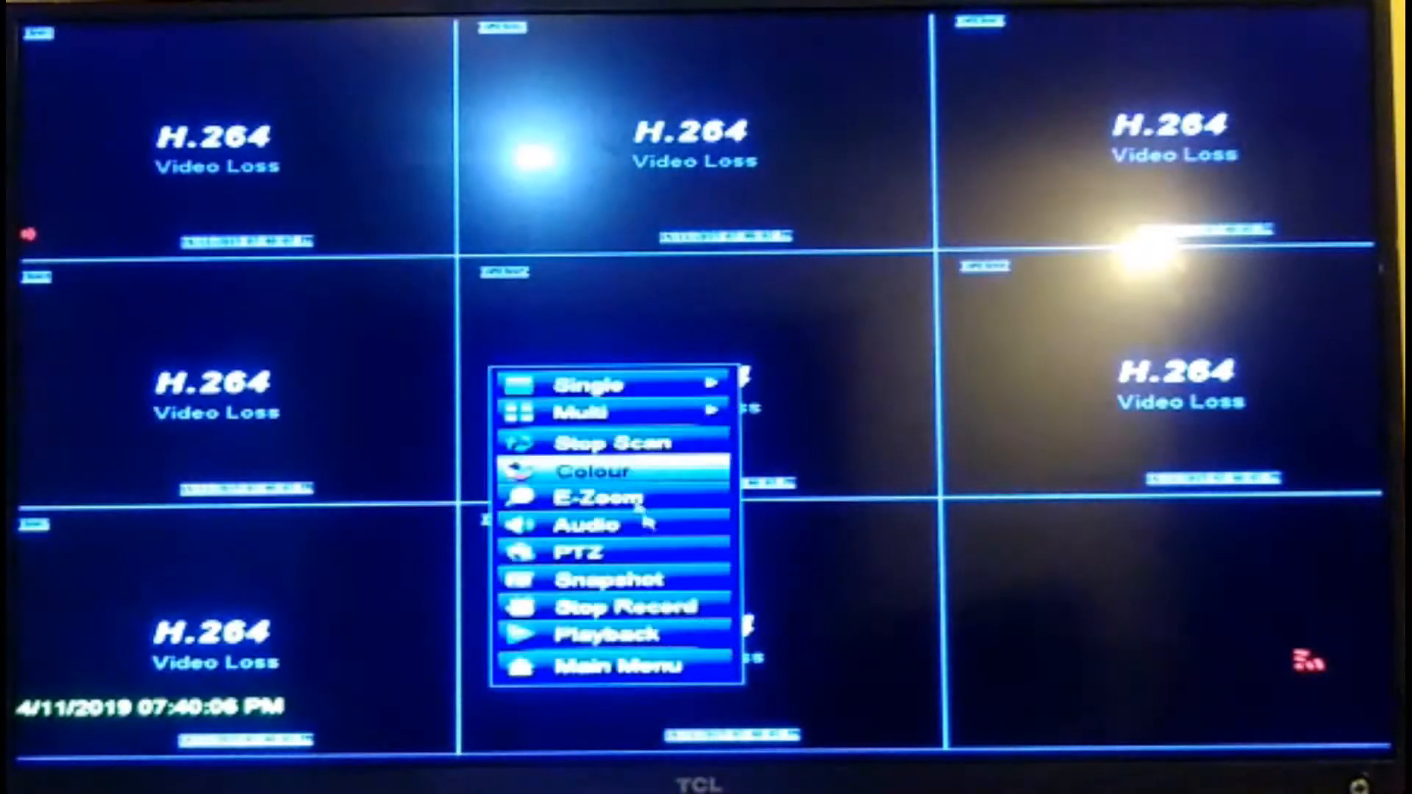
- Attempt an admin login from the live view's Main Menu with the existing password
click(610, 665)
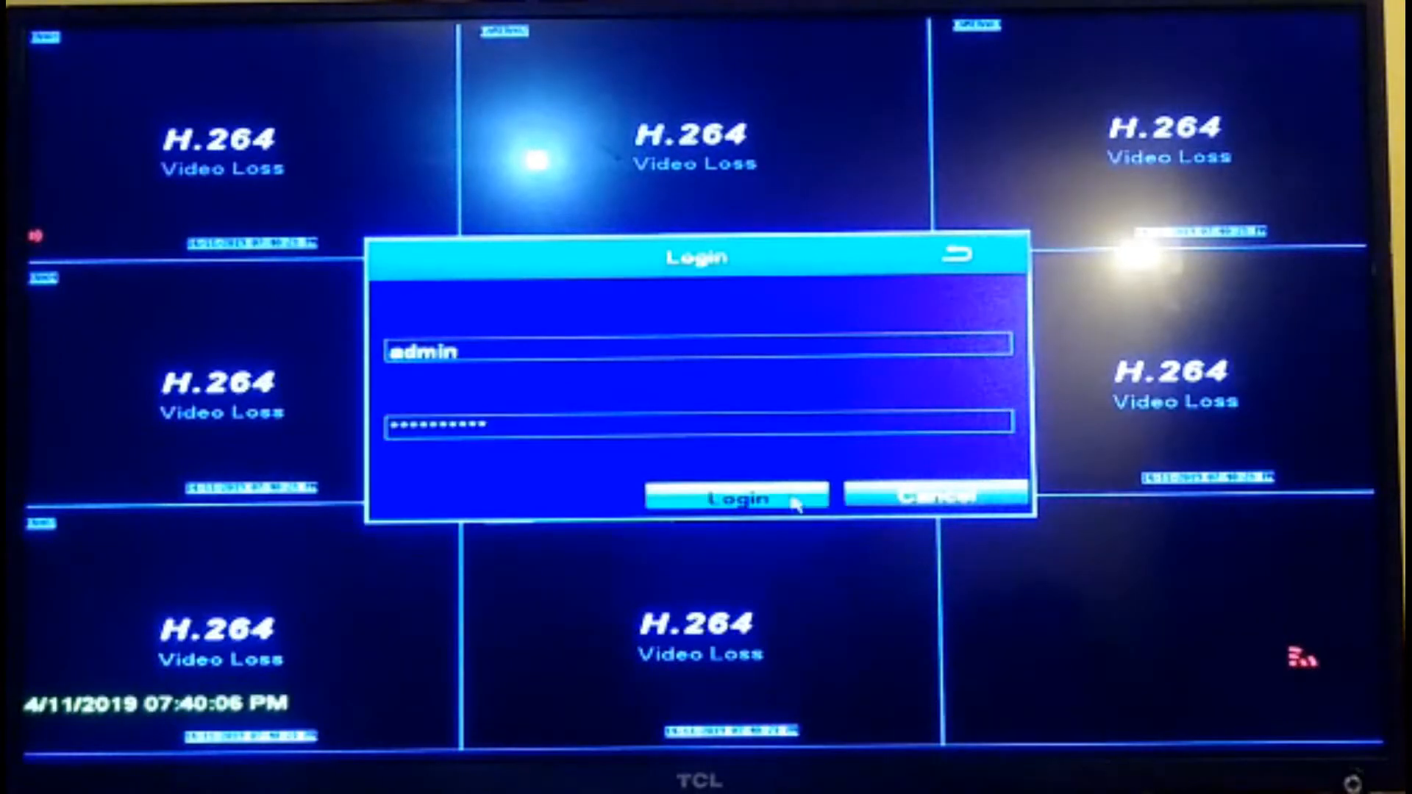
click(734, 496)
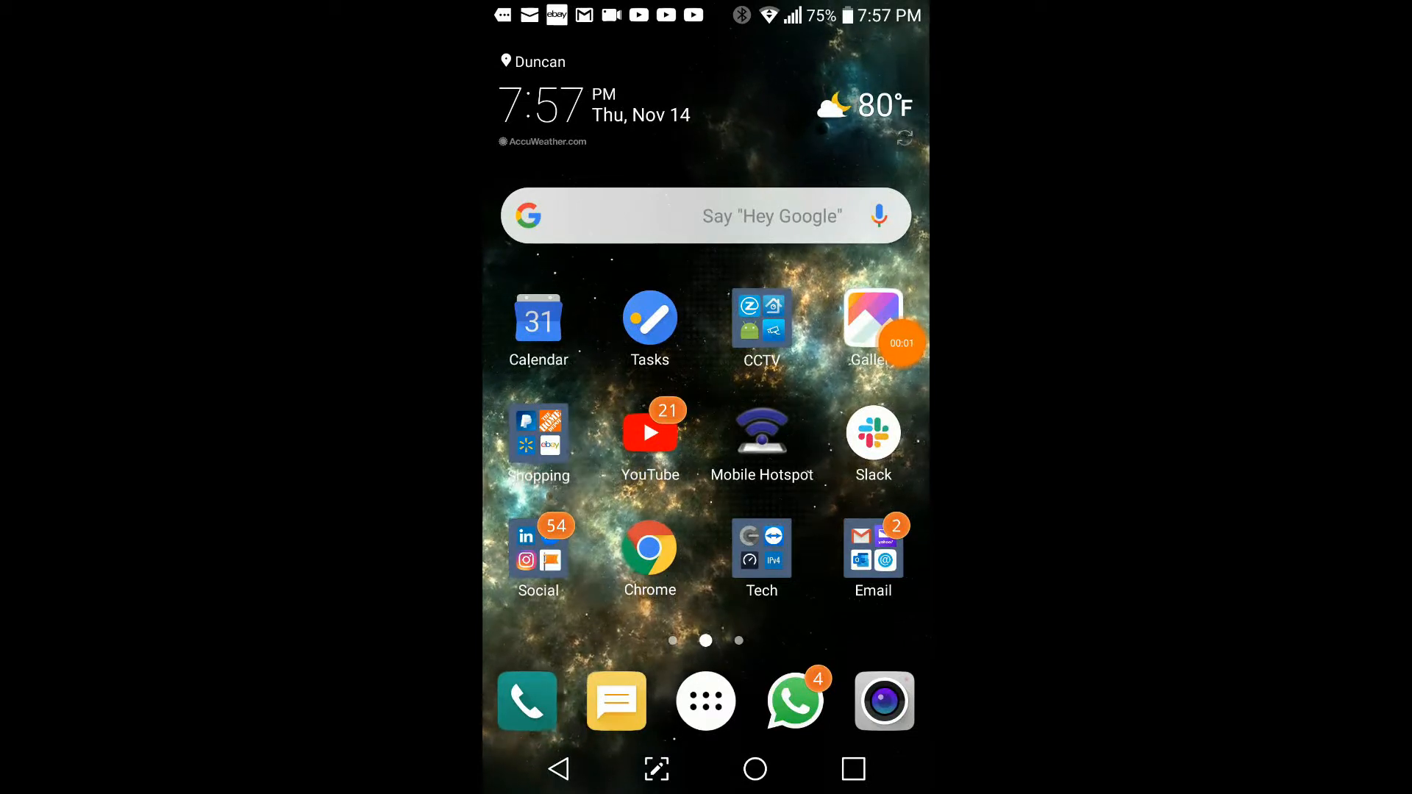
- Launch SPD from the phone's CCTV folder and scan the DVR's QR code for the super password
click(761, 316)
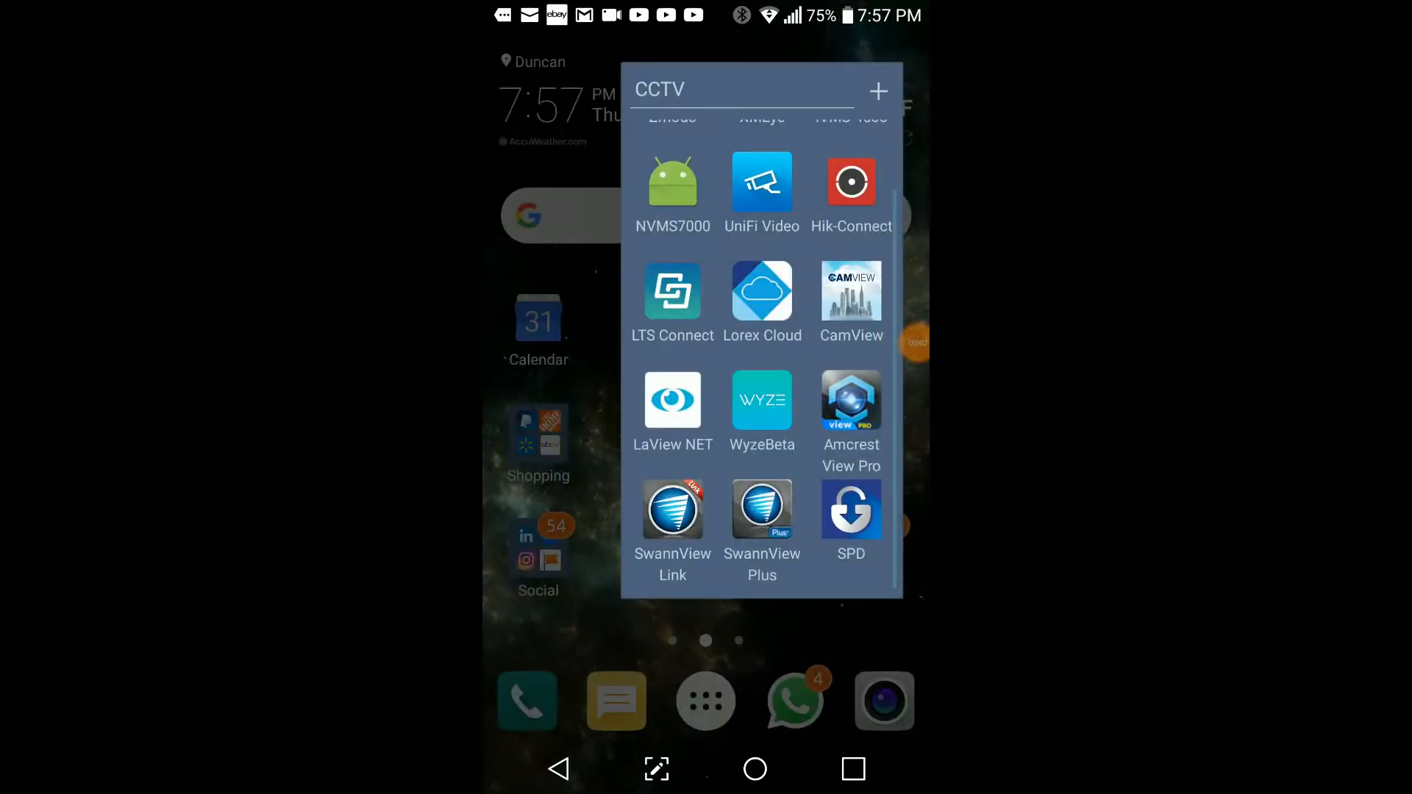
click(850, 509)
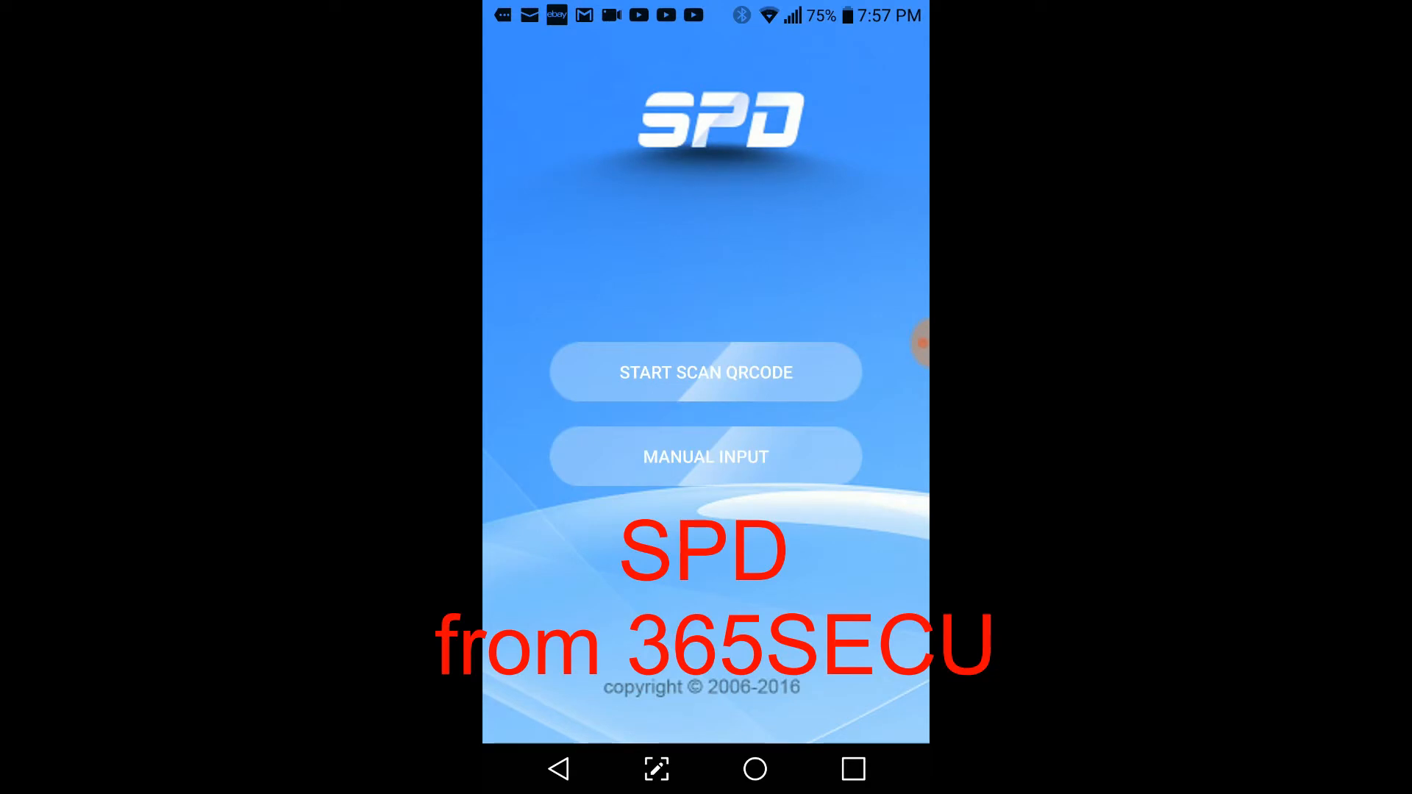
click(705, 372)
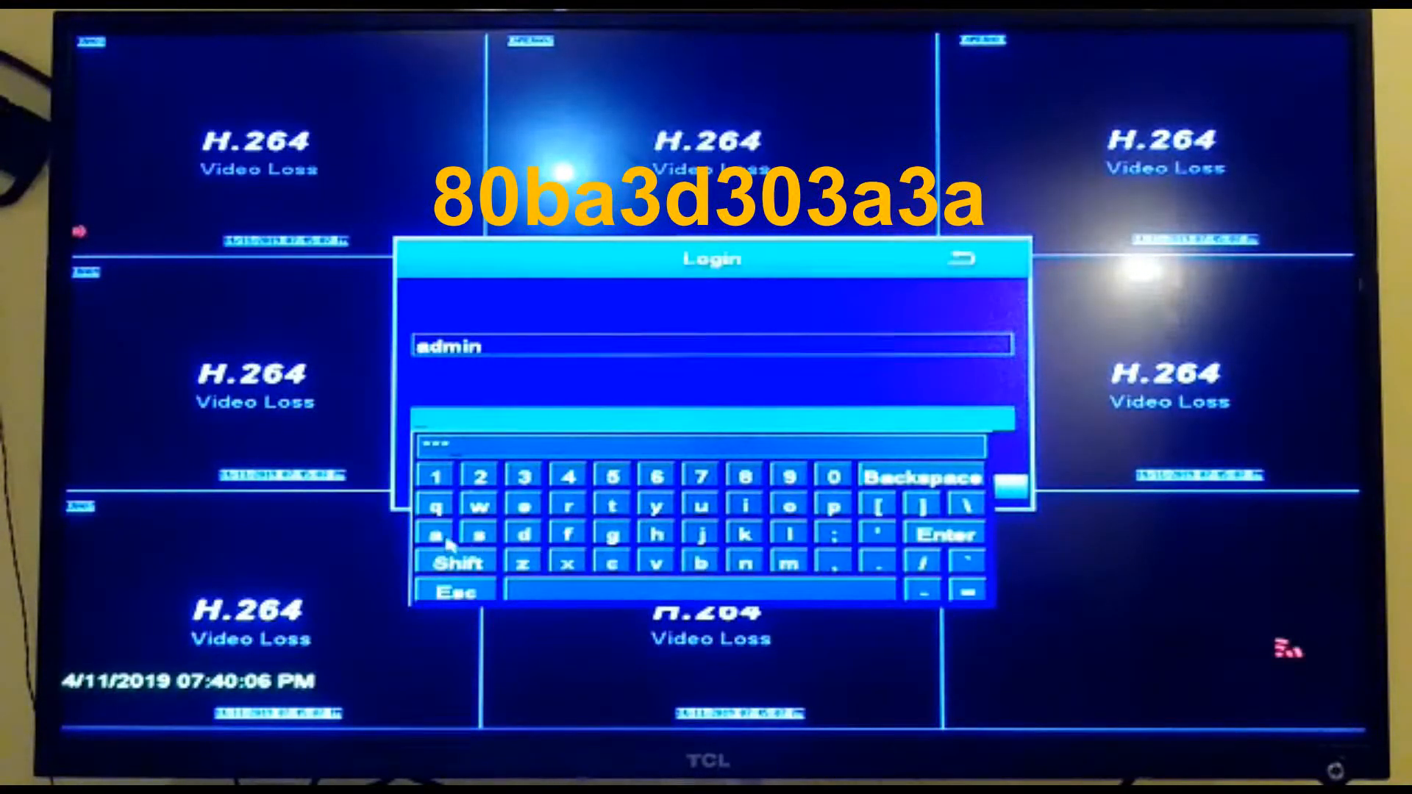
- Enter the generated super password for admin with the on-screen keyboard and log in
click(437, 534)
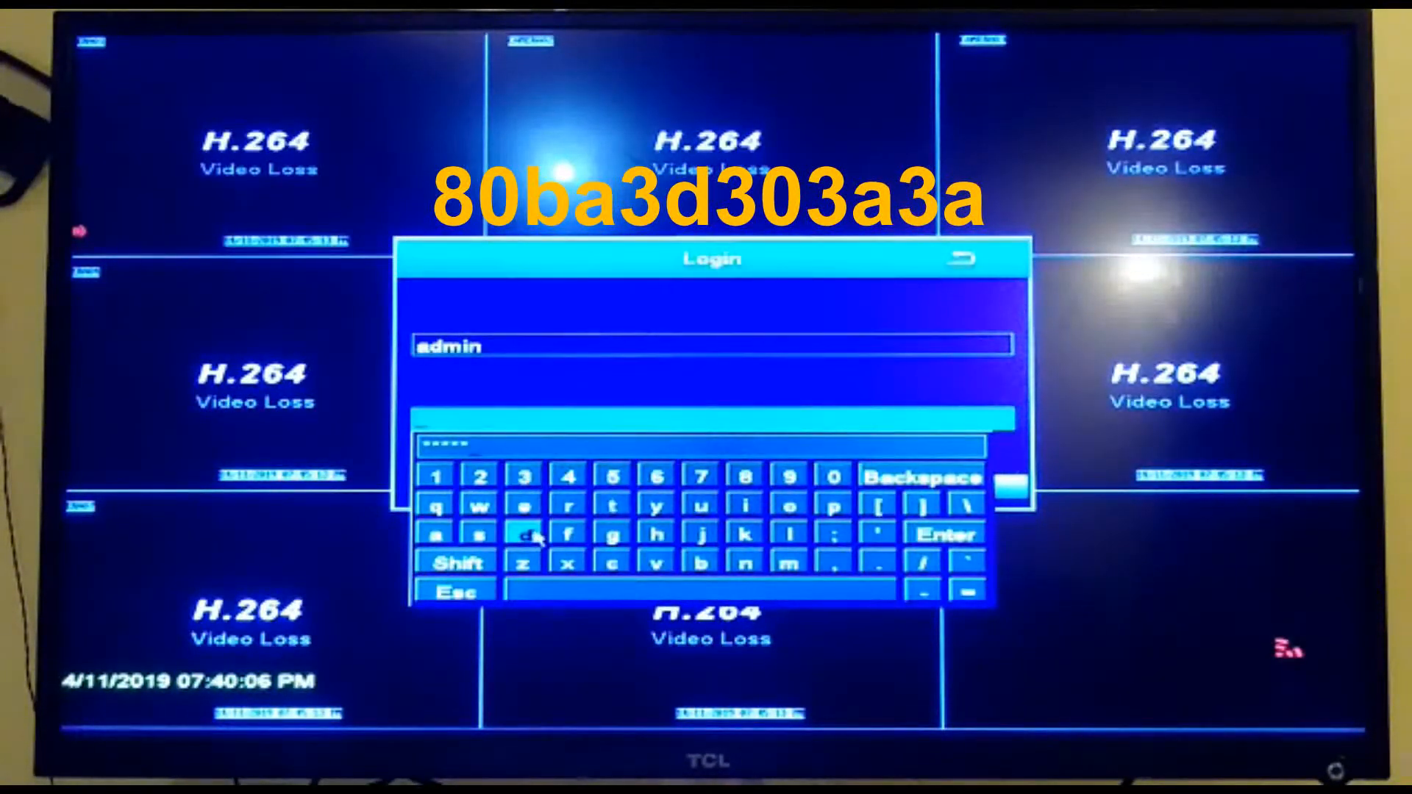
click(570, 533)
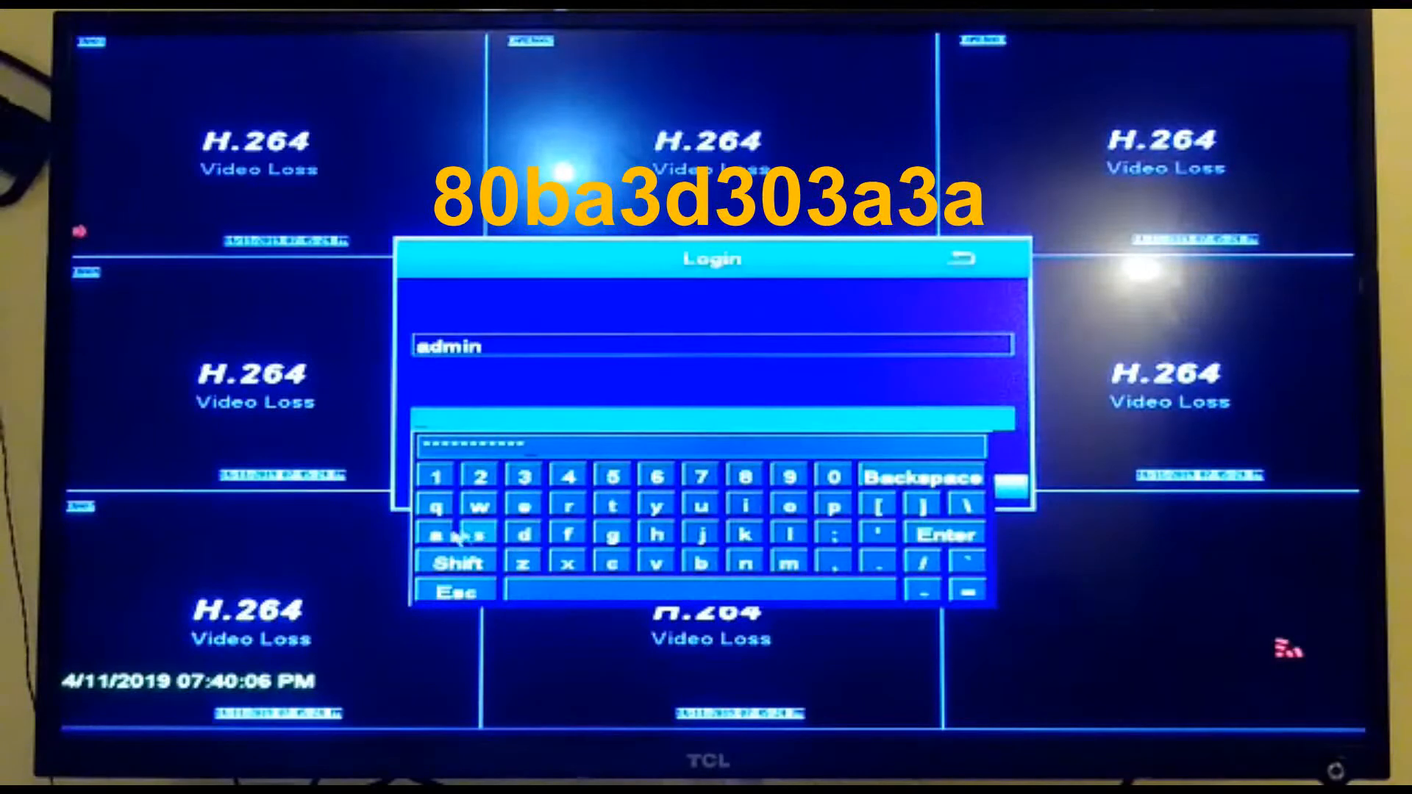
click(436, 533)
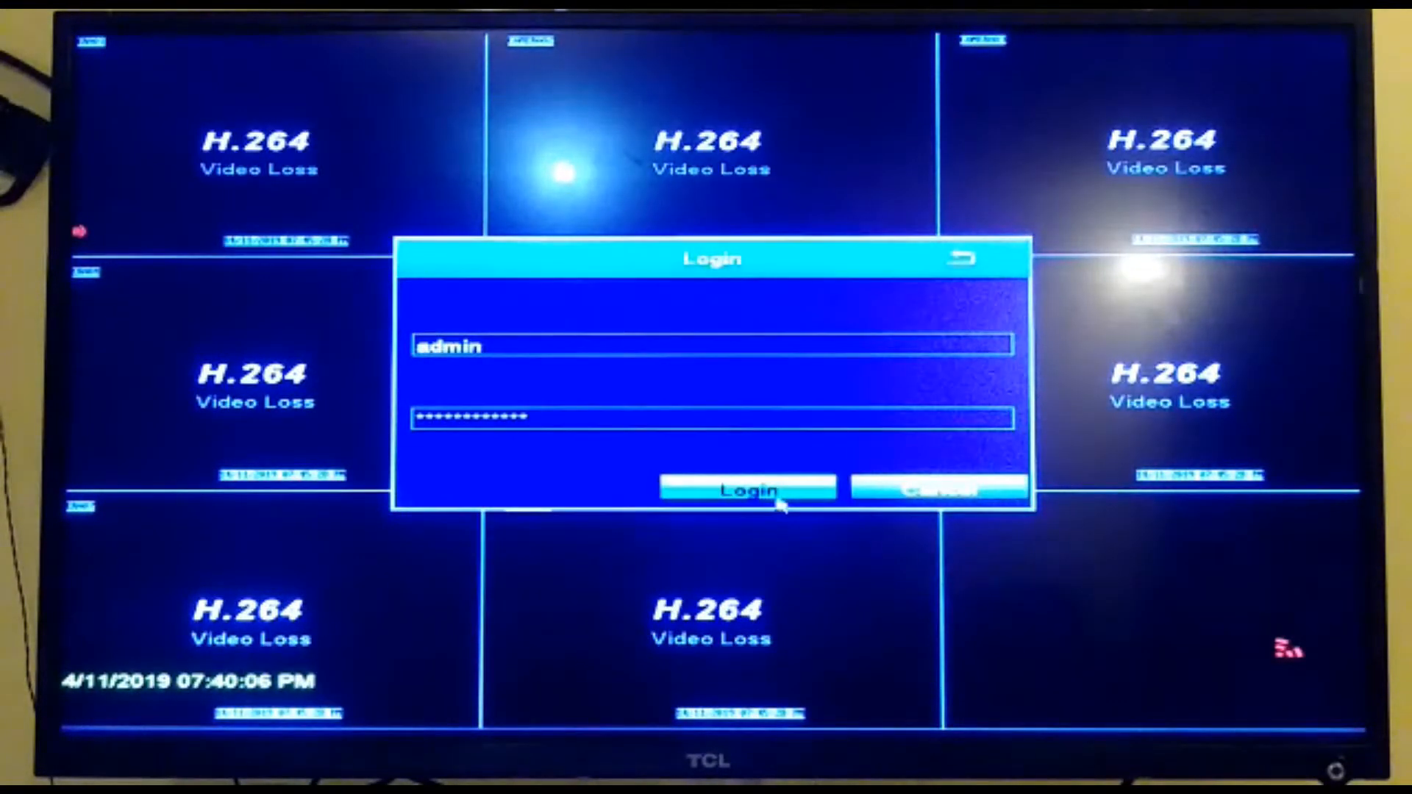
click(741, 489)
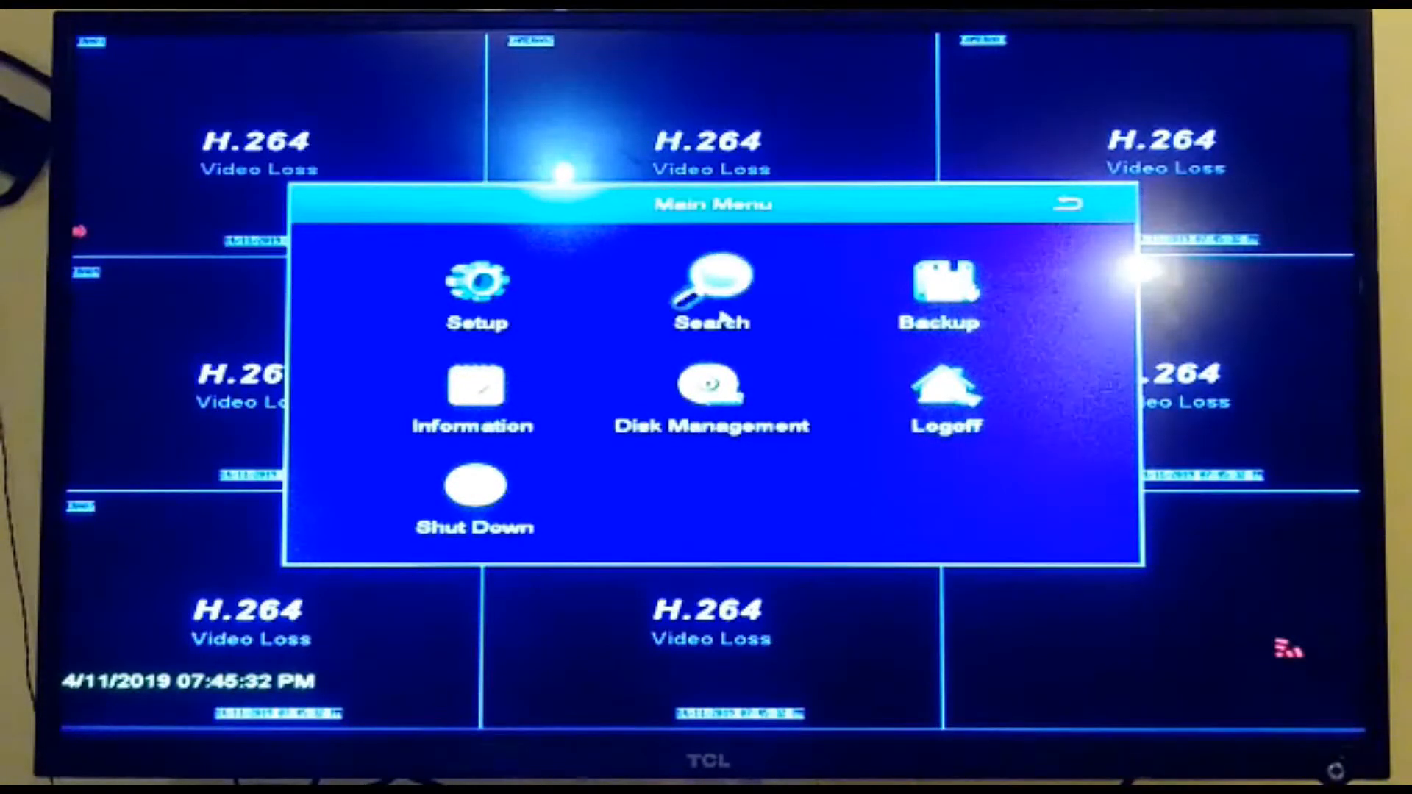
- Reach Change Password for admin through Setup and User Management
click(476, 286)
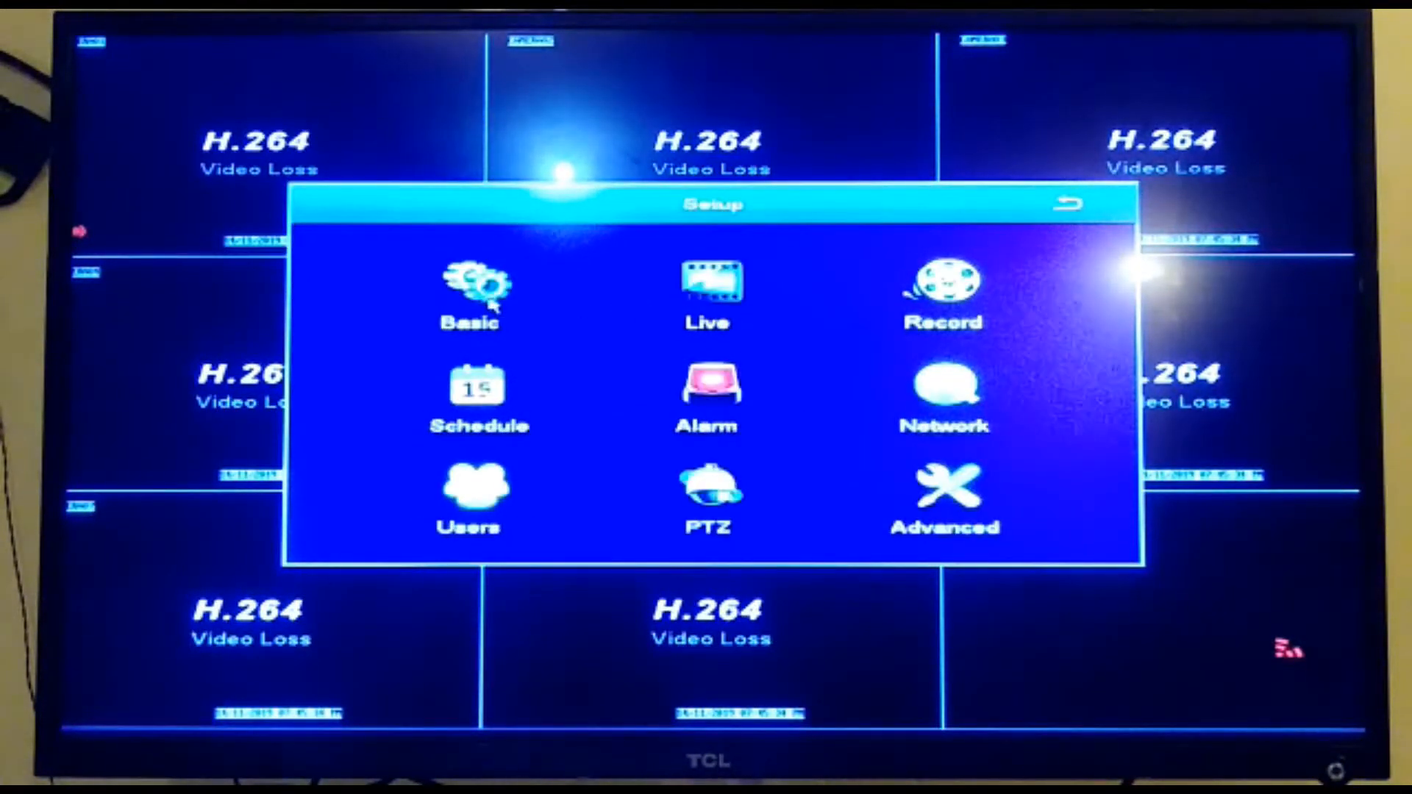
click(467, 495)
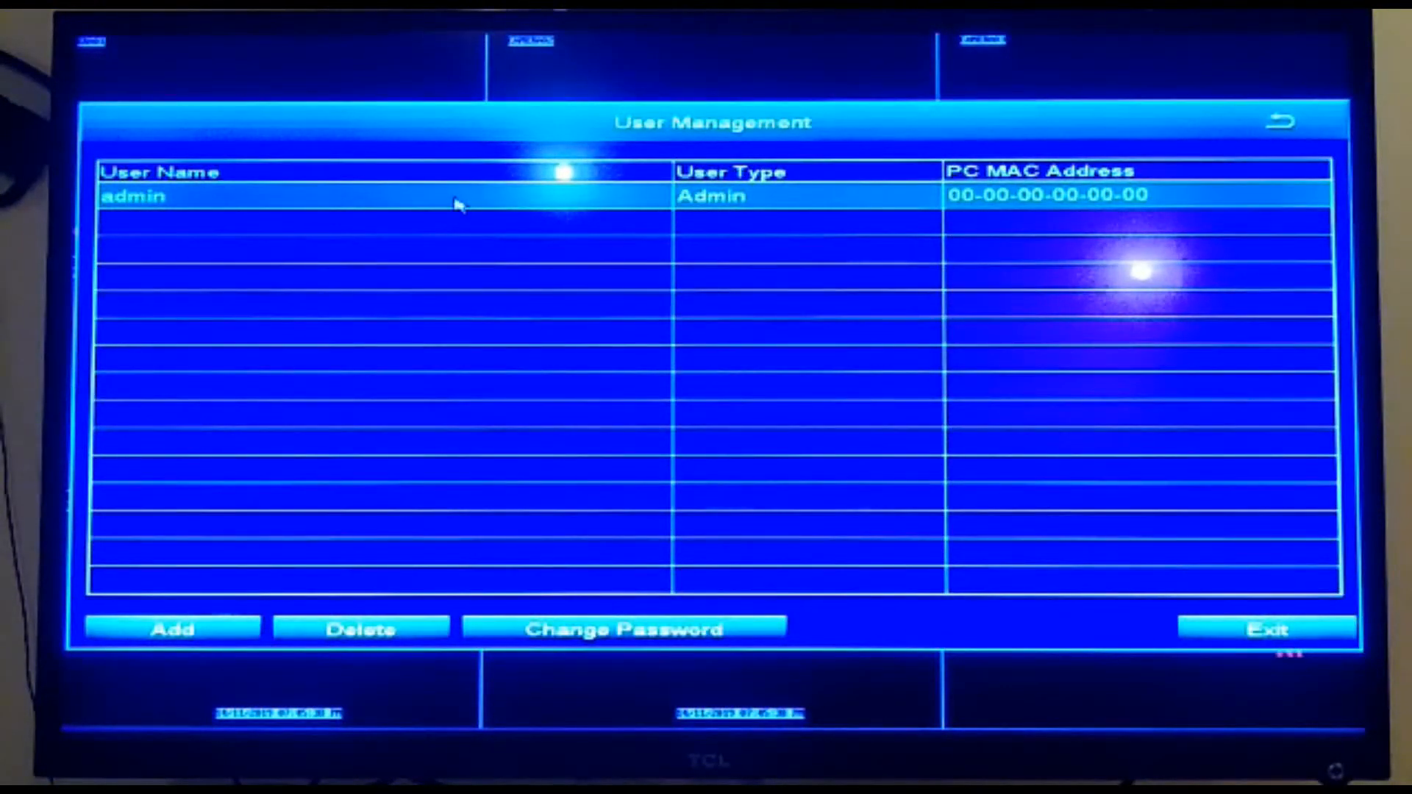
mouse_move(572, 597)
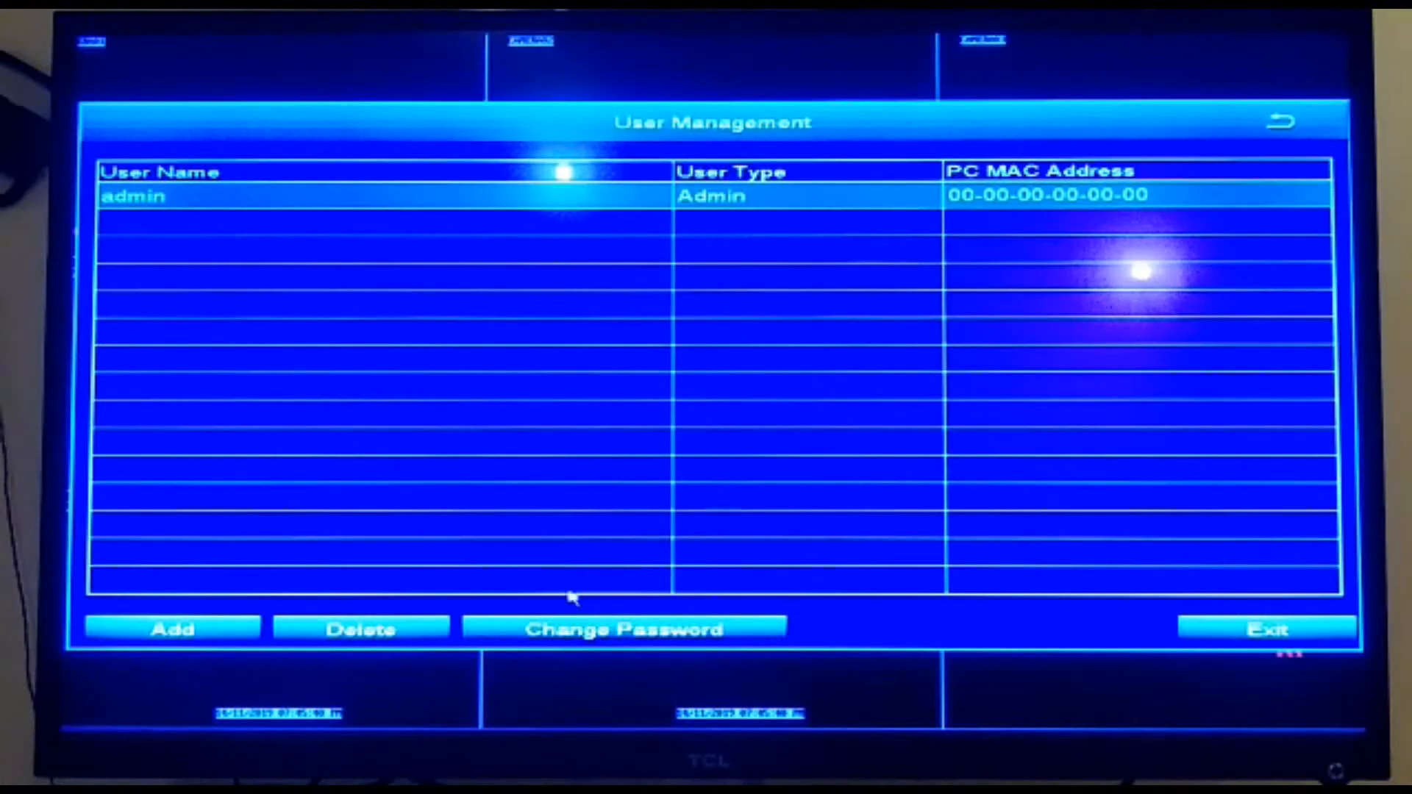
click(622, 629)
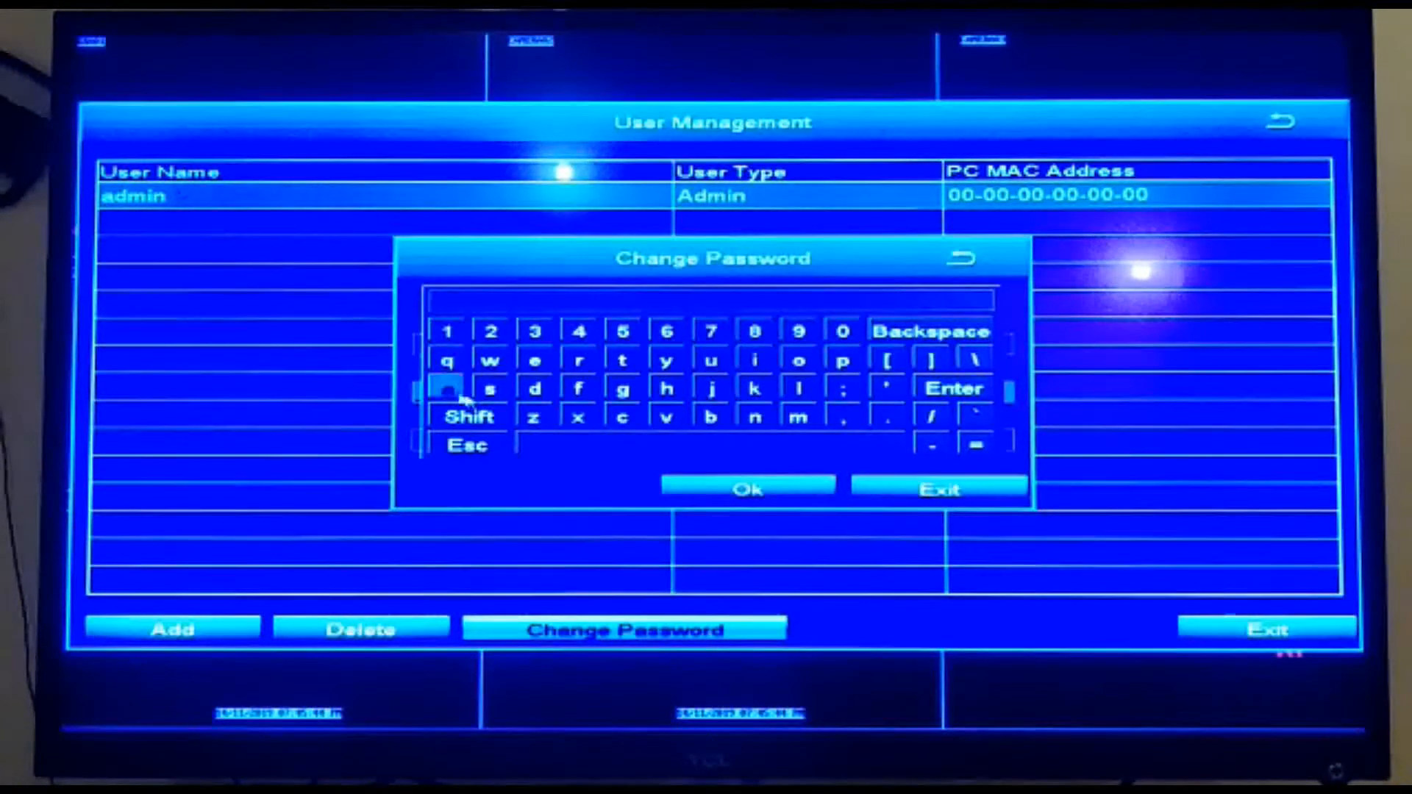
- Enter the new admin password in New Password, leaving Old Password blank
click(492, 331)
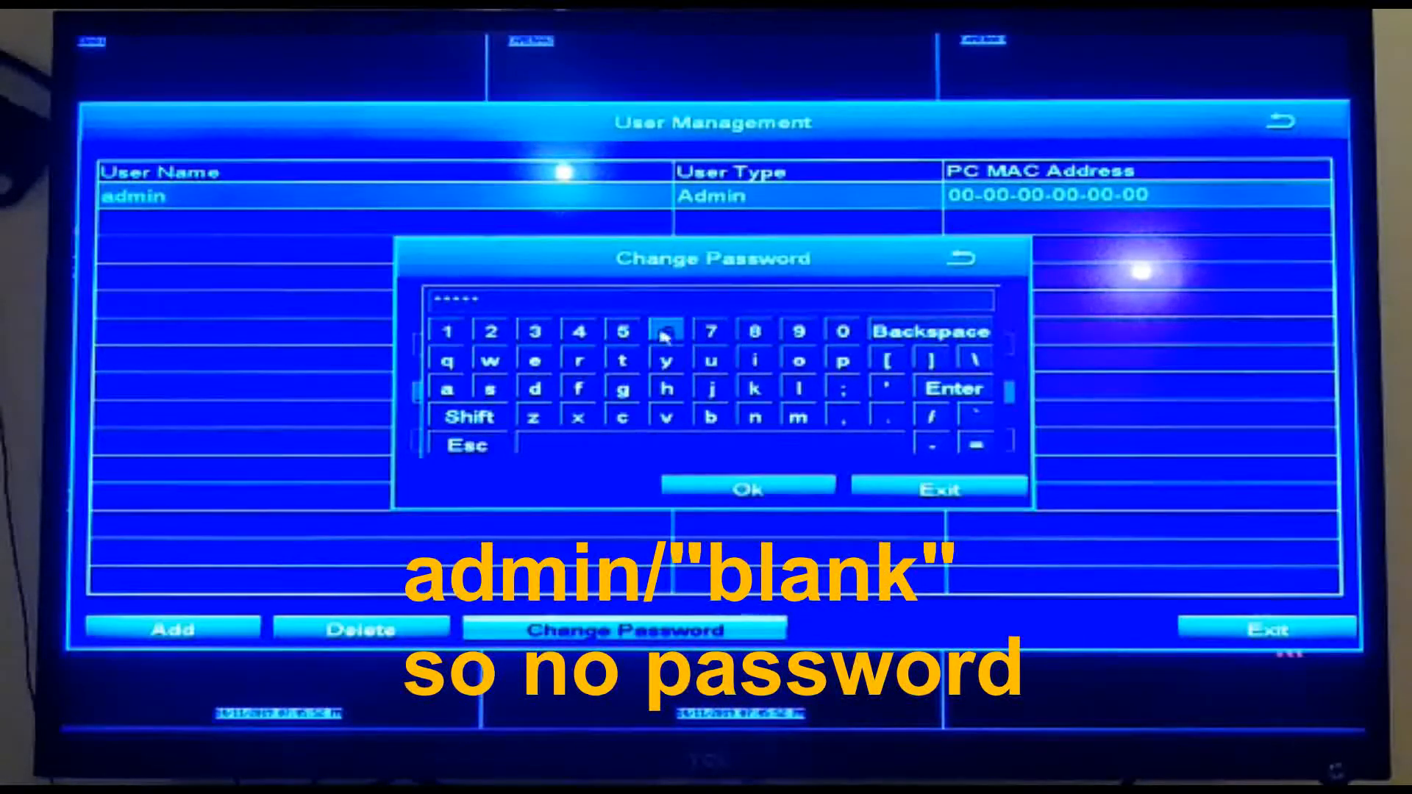
click(666, 332)
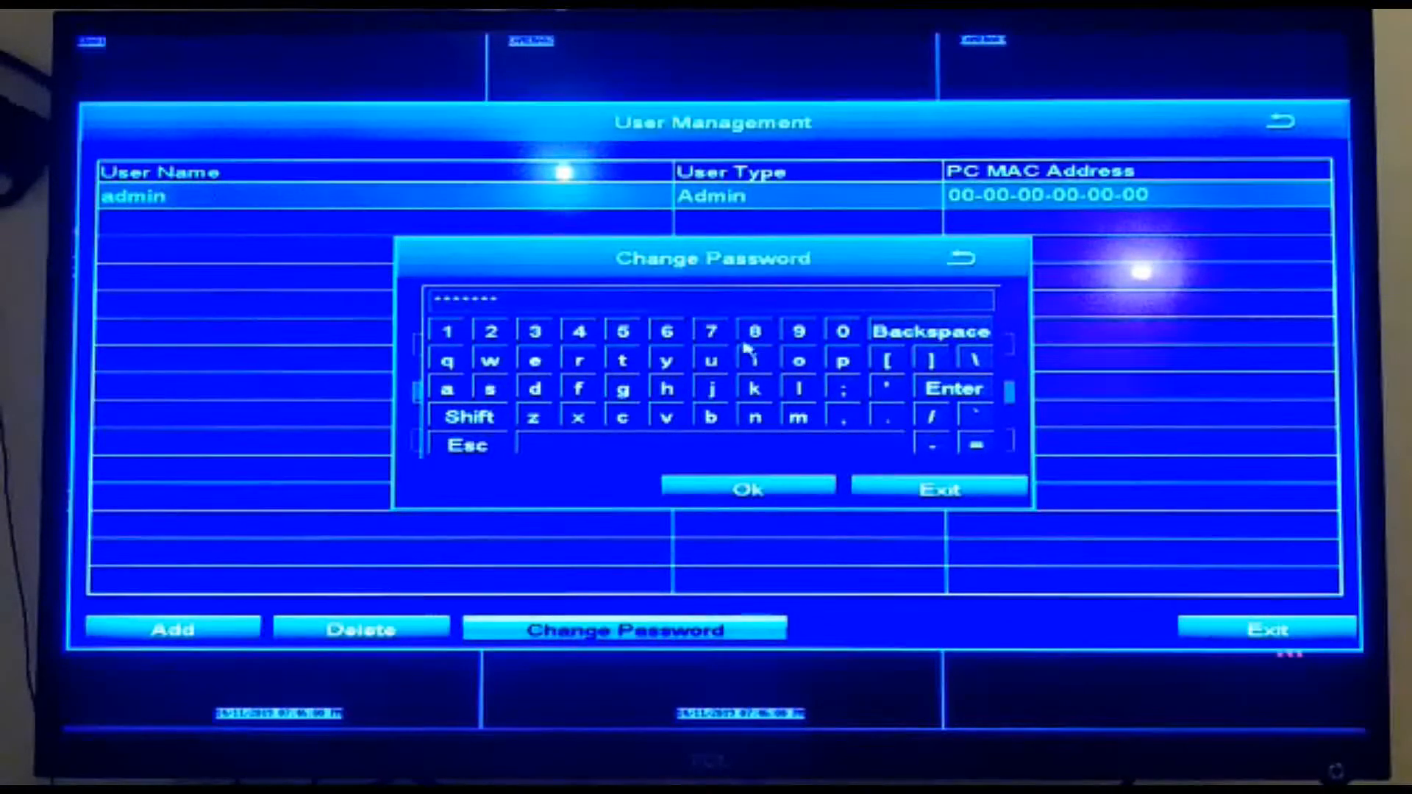
click(952, 389)
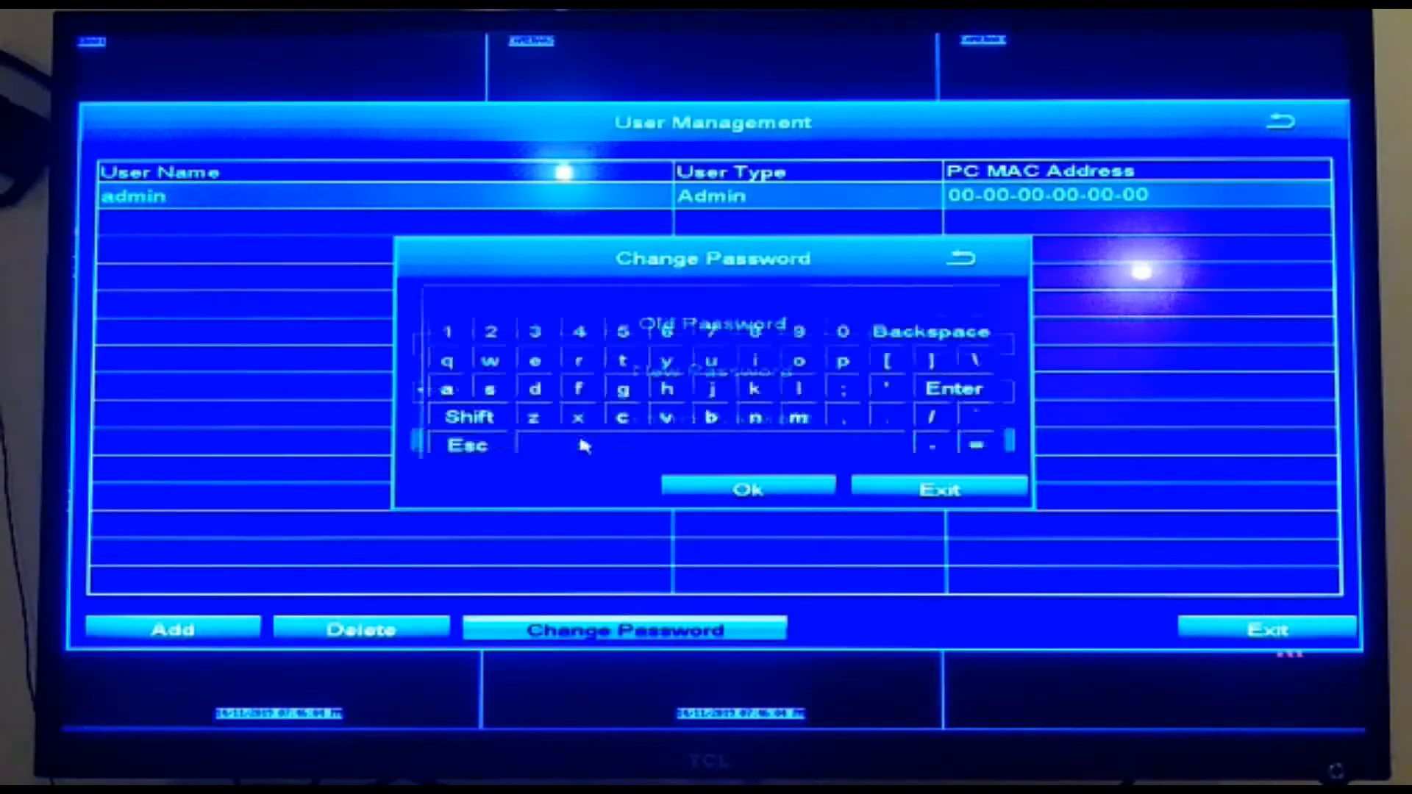
- Re-enter the new password in Confirm Password and save it with Ok
click(492, 331)
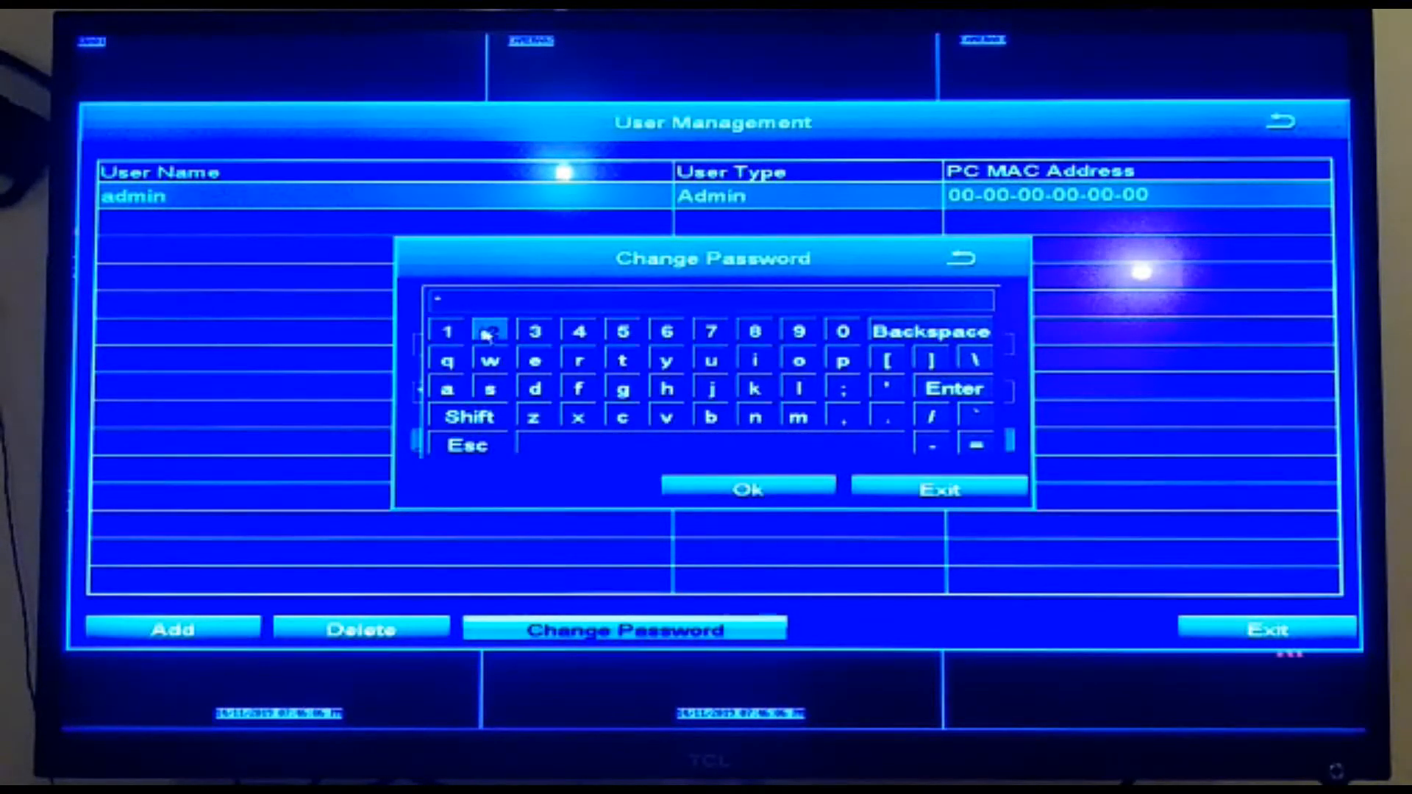
click(578, 331)
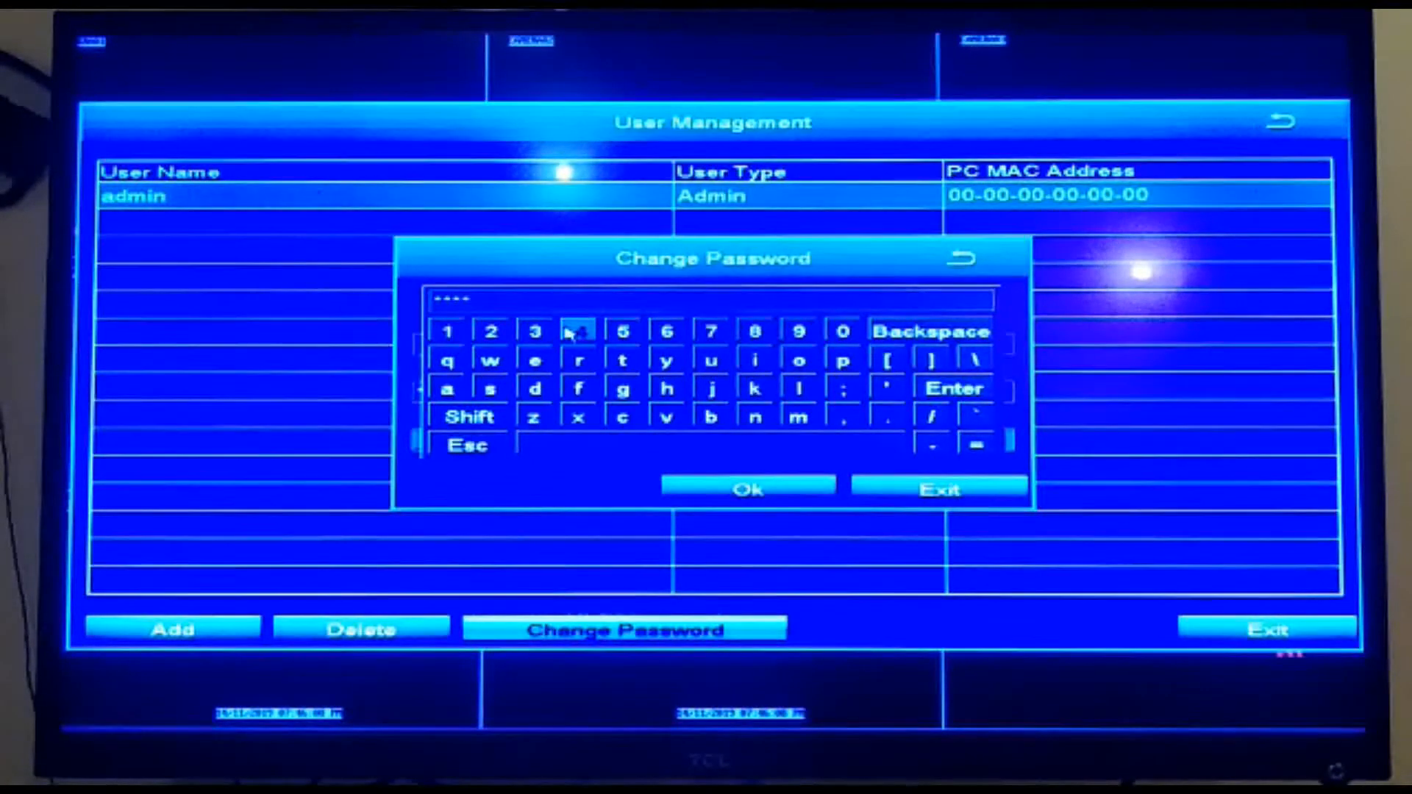
click(667, 331)
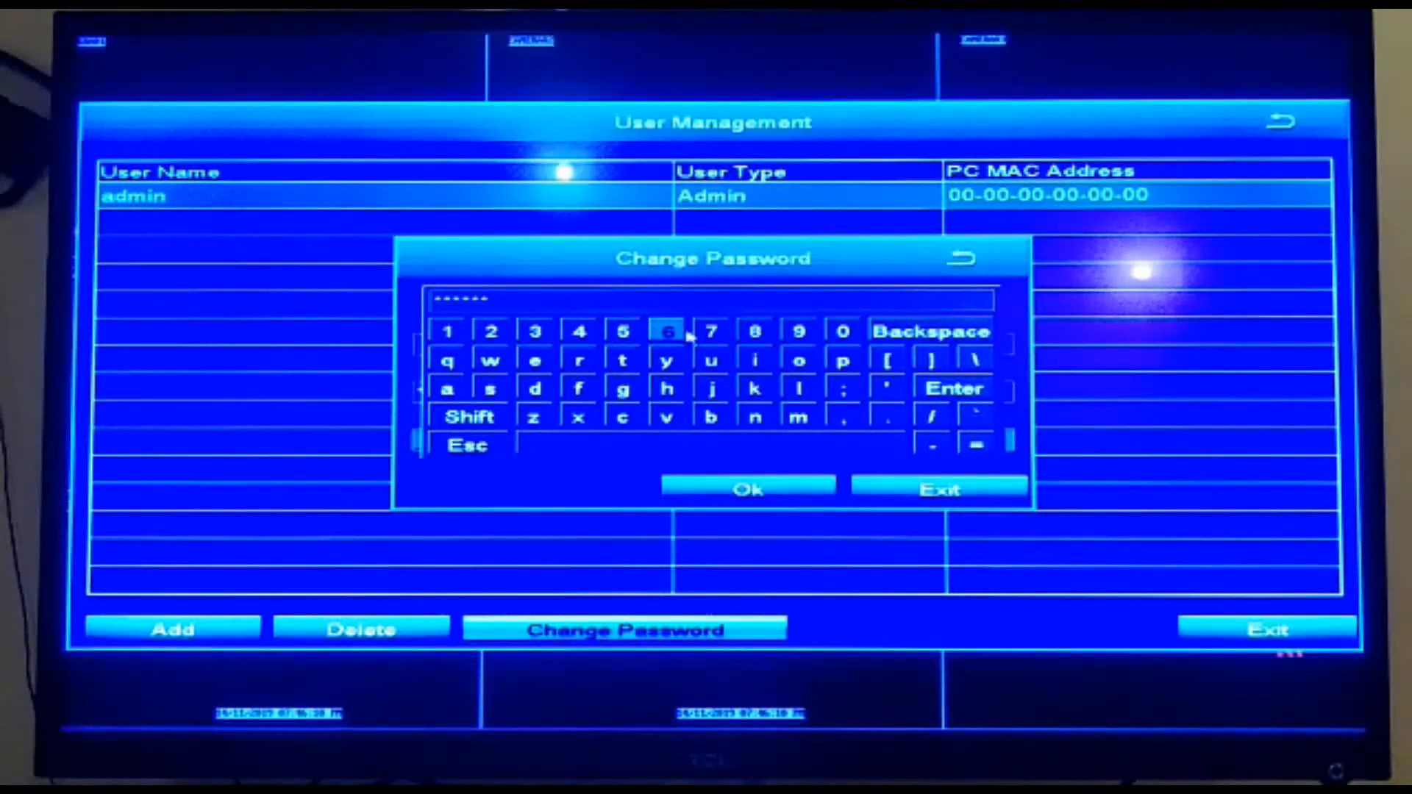
click(755, 332)
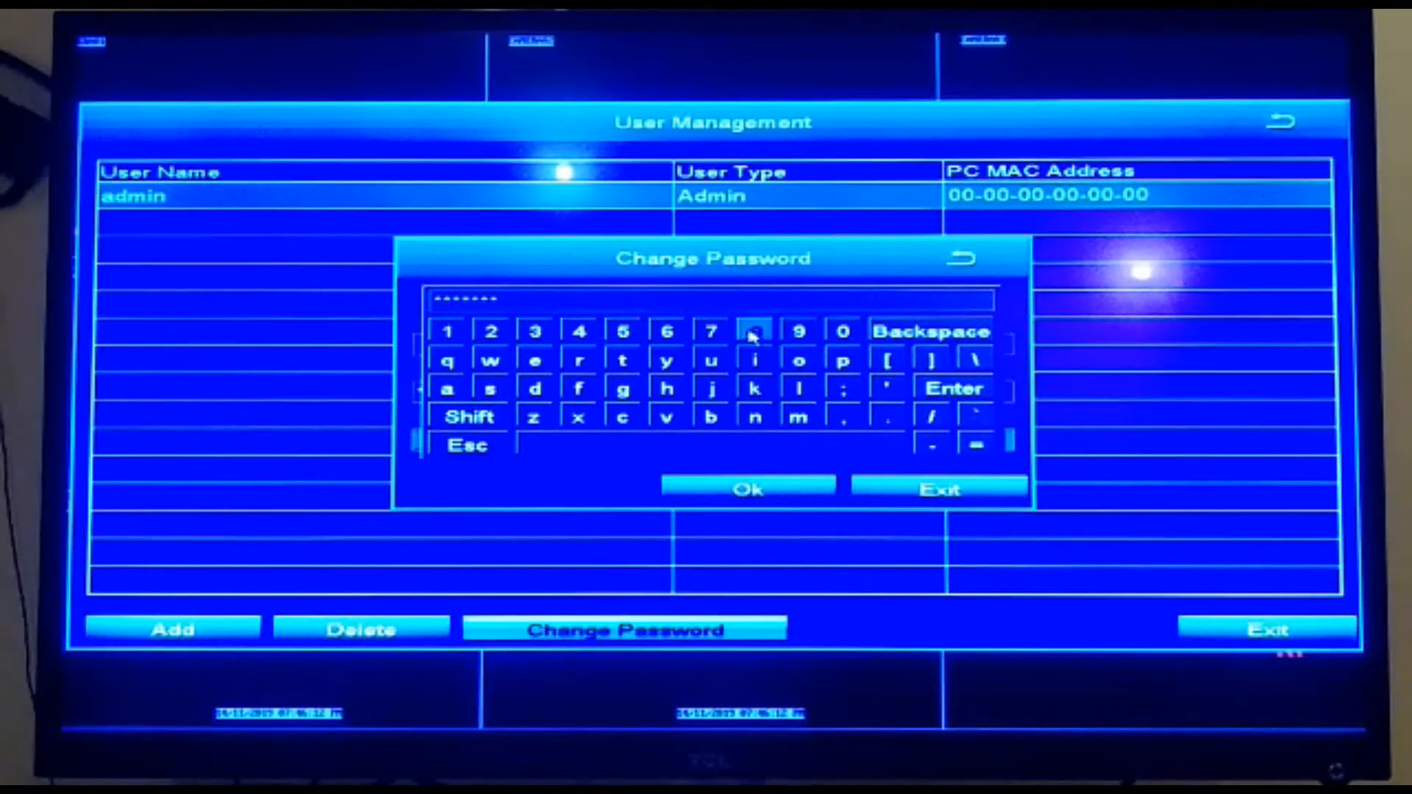
click(755, 330)
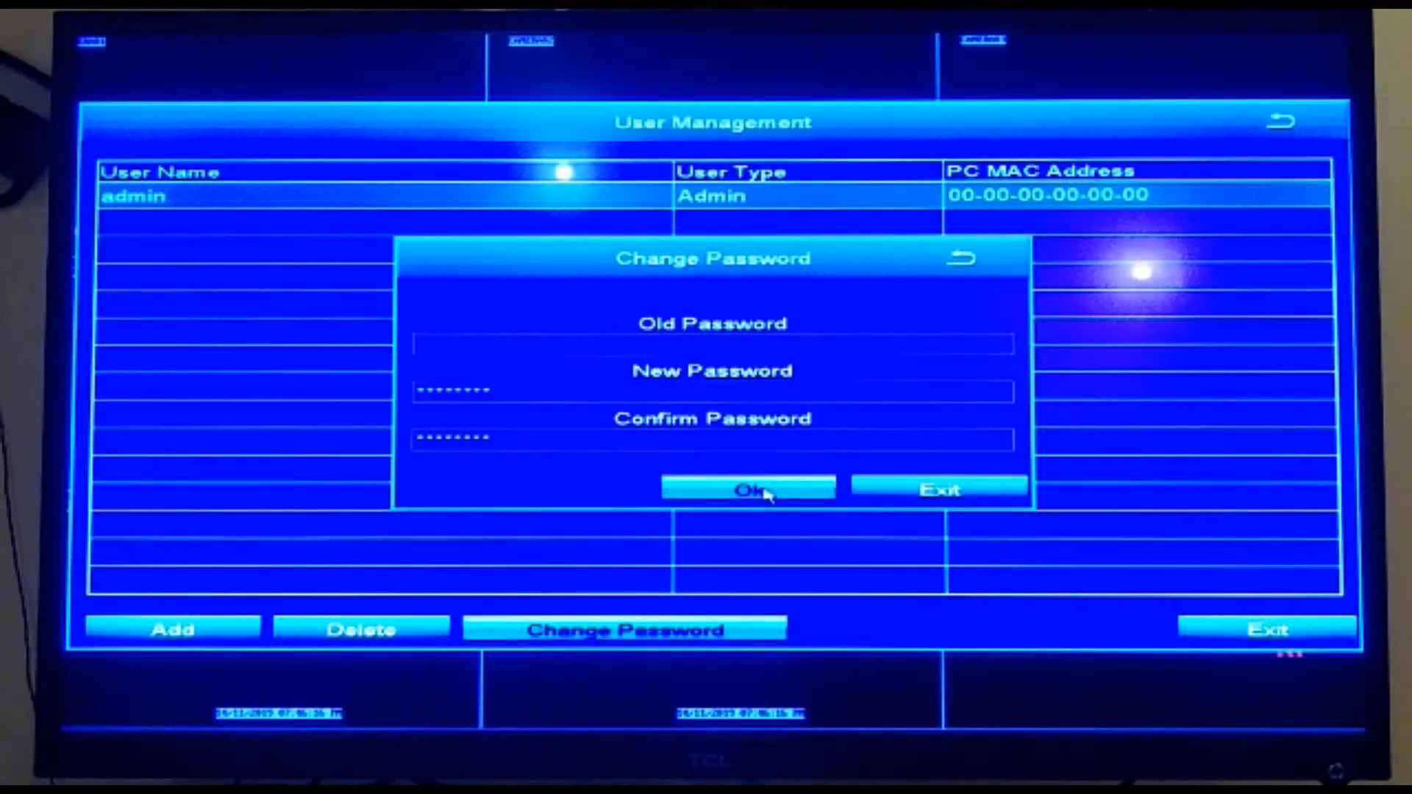
click(746, 487)
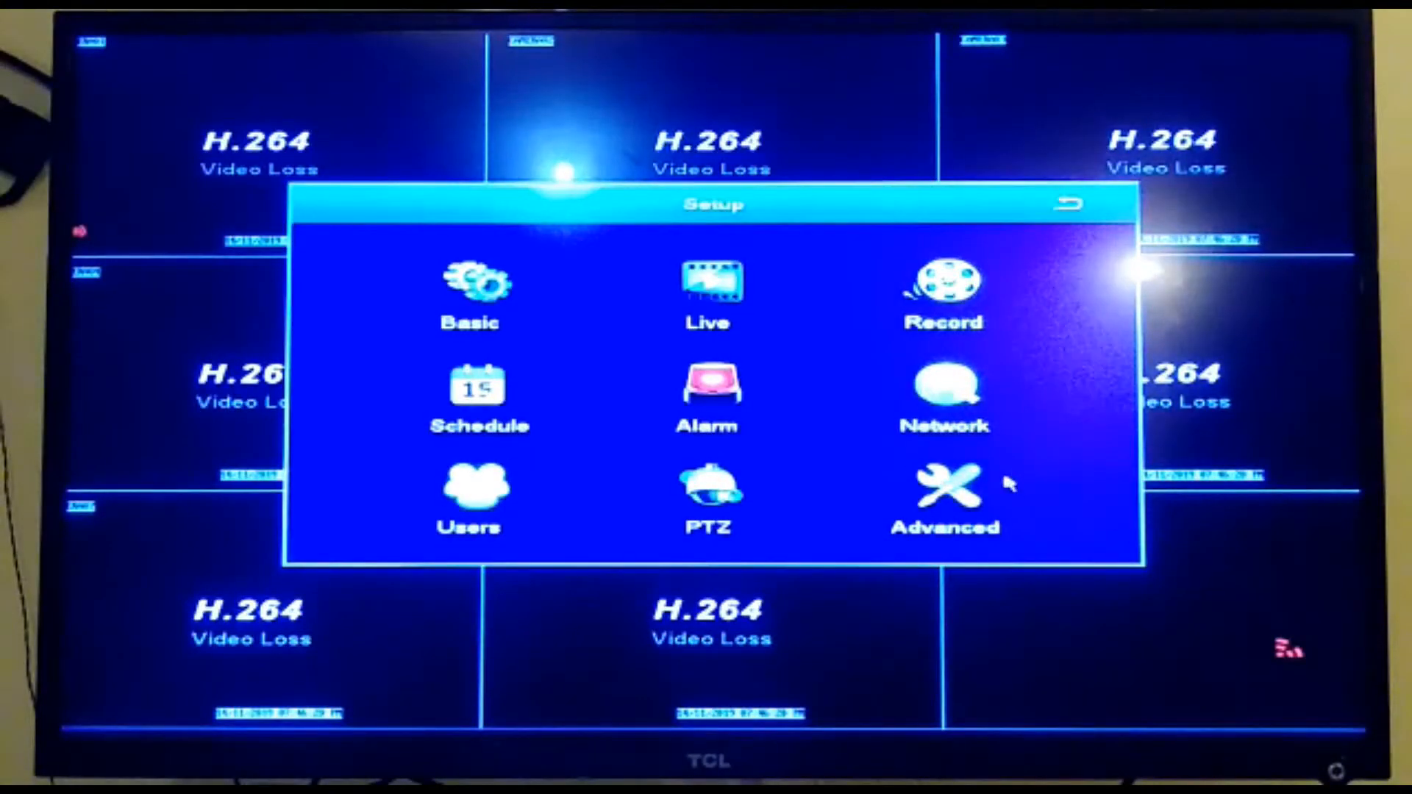
mouse_move(629, 465)
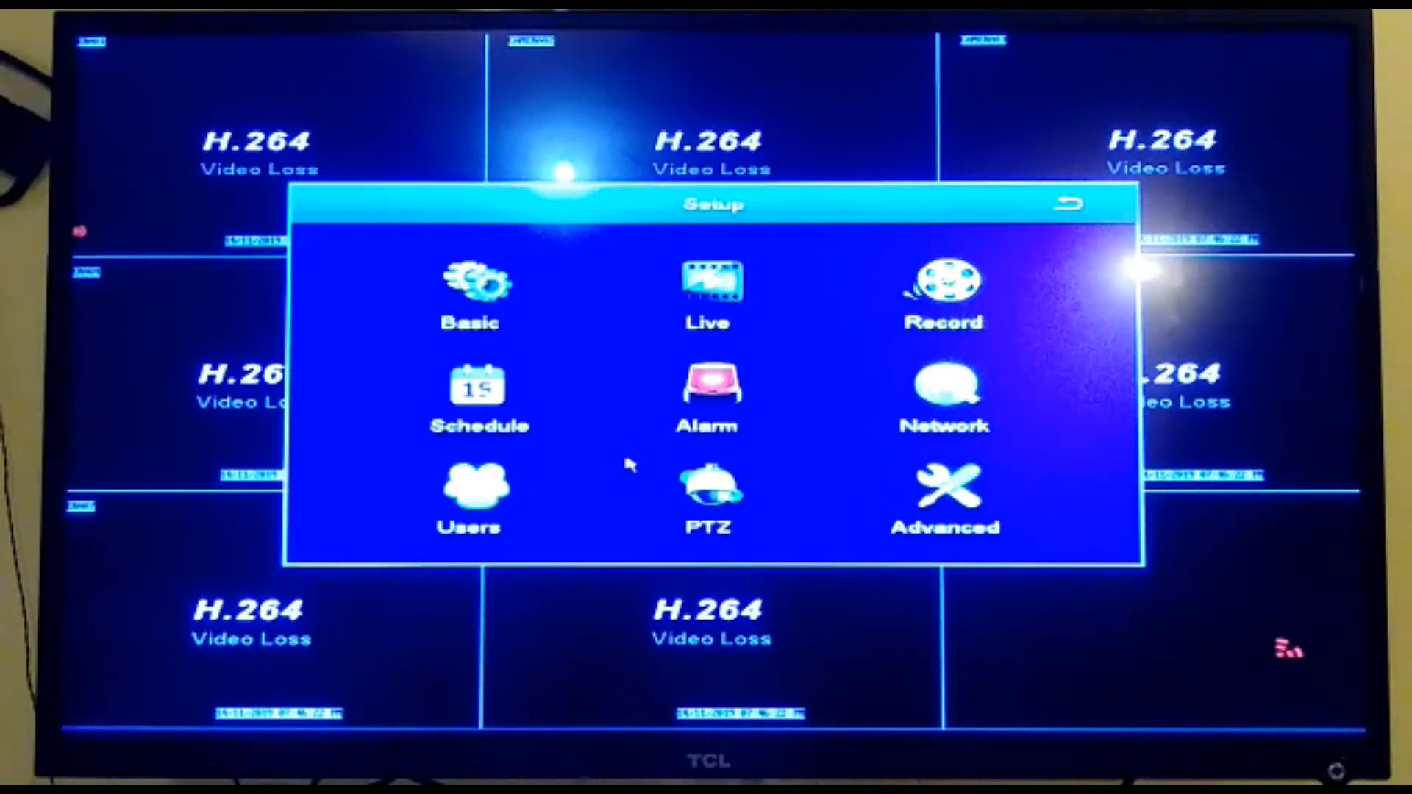
- Log off admin from the Main Menu and confirm the warning to return to the live grid
click(1067, 203)
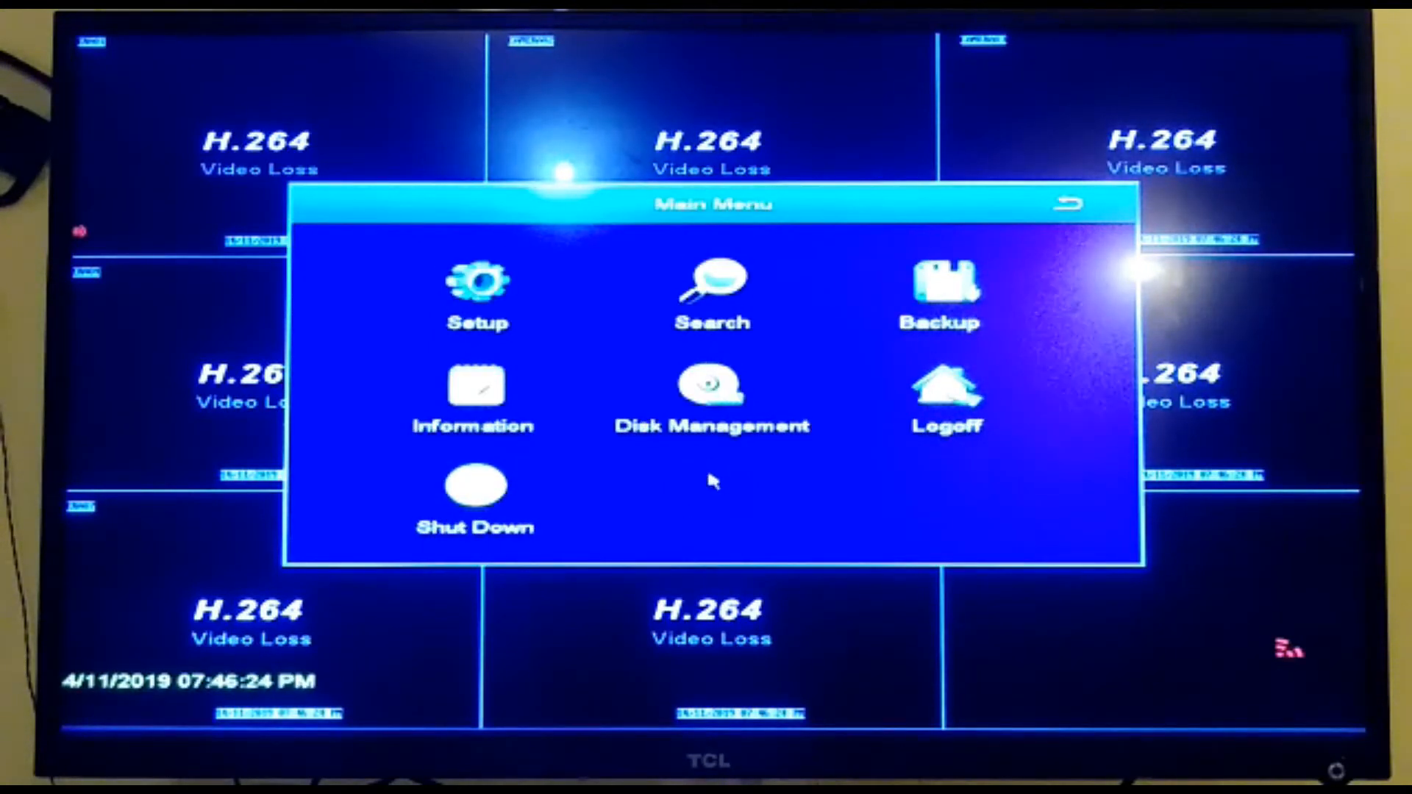
click(947, 401)
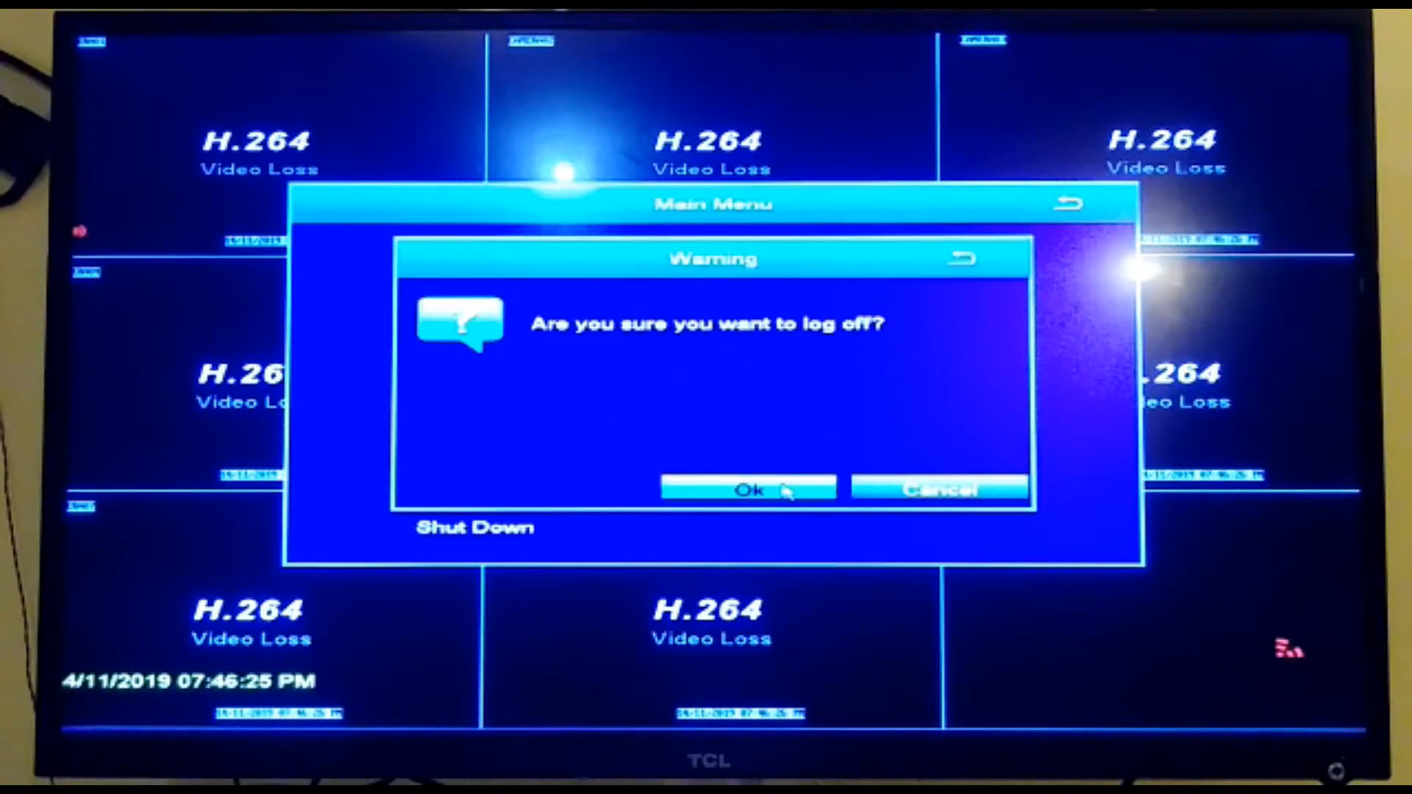
click(746, 490)
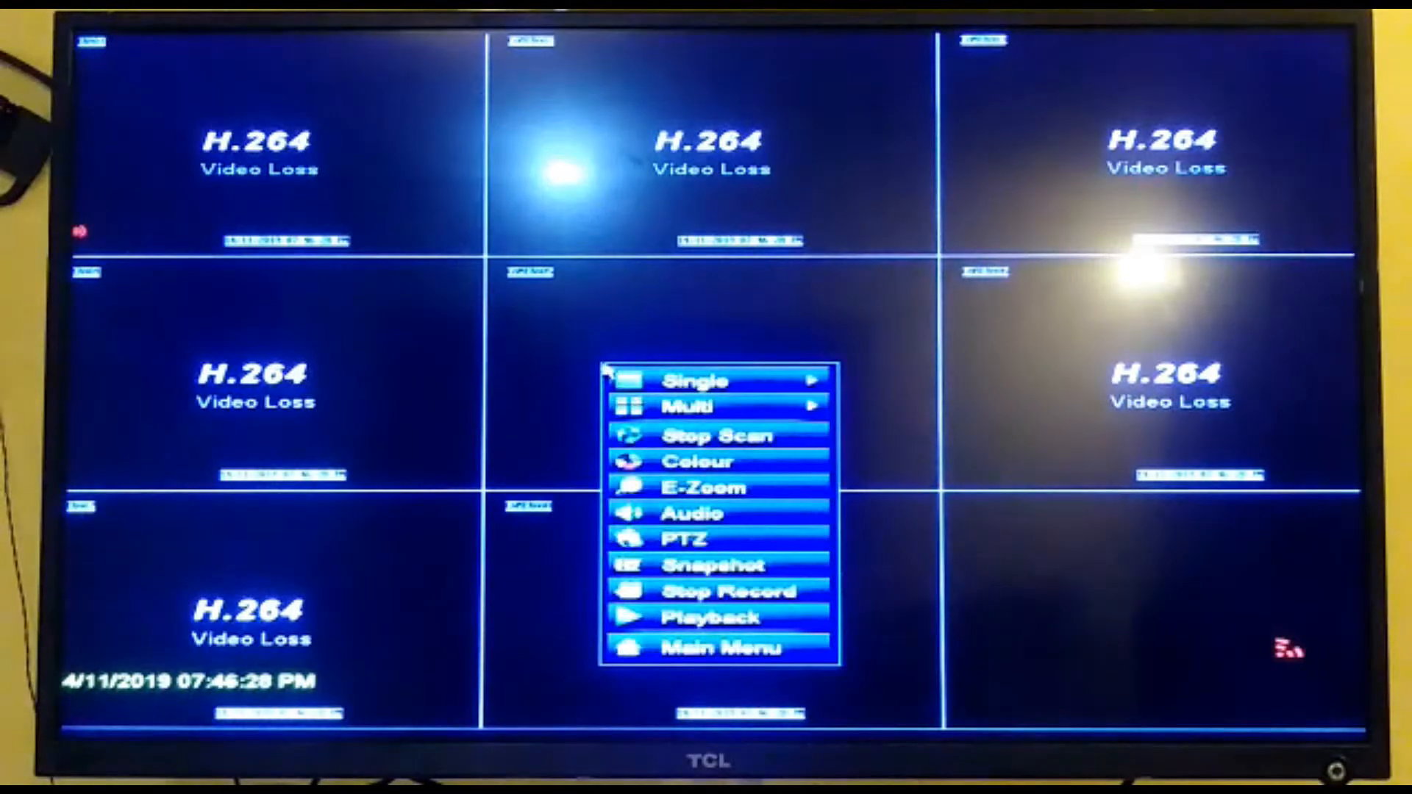
- Log back in as admin with the new password to reopen the main menu
click(711, 647)
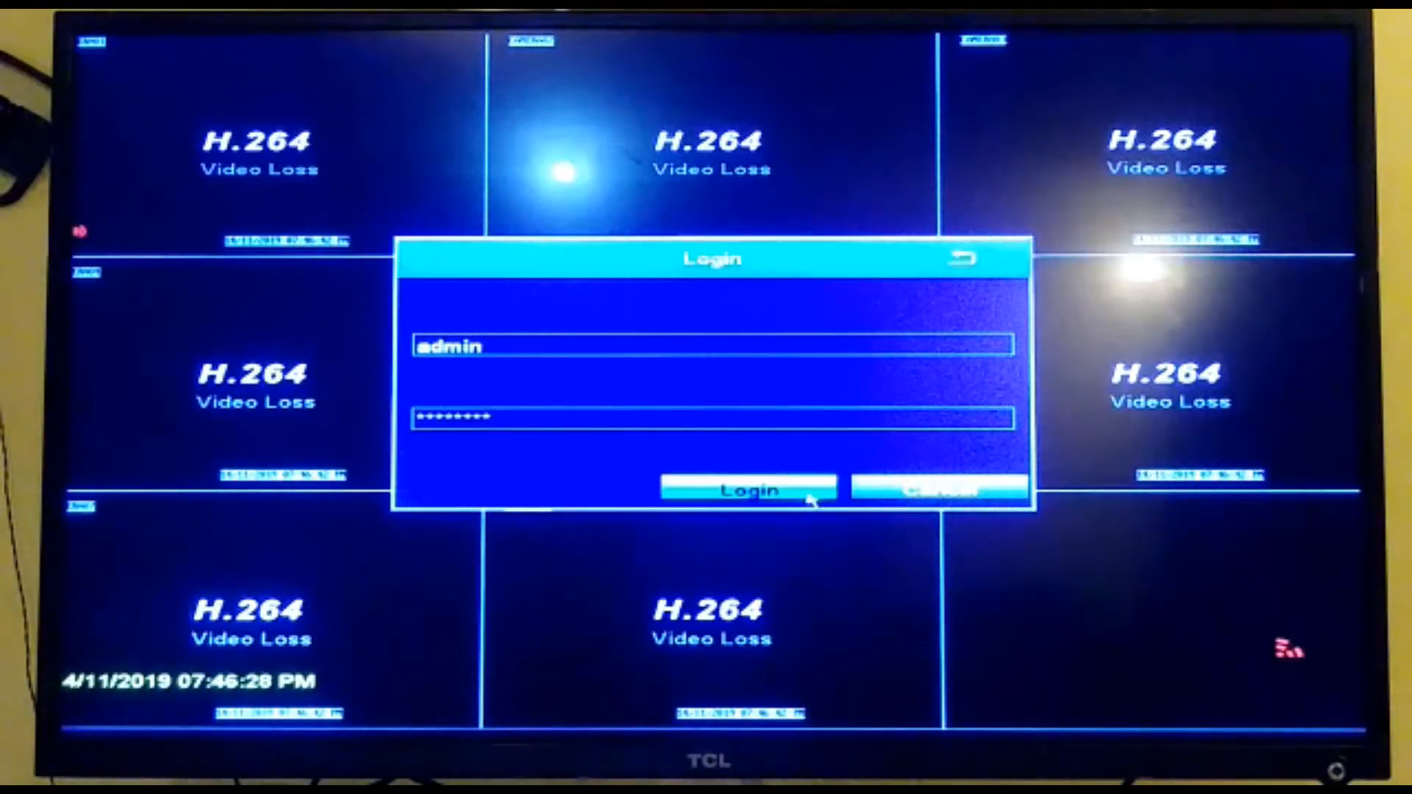
click(745, 489)
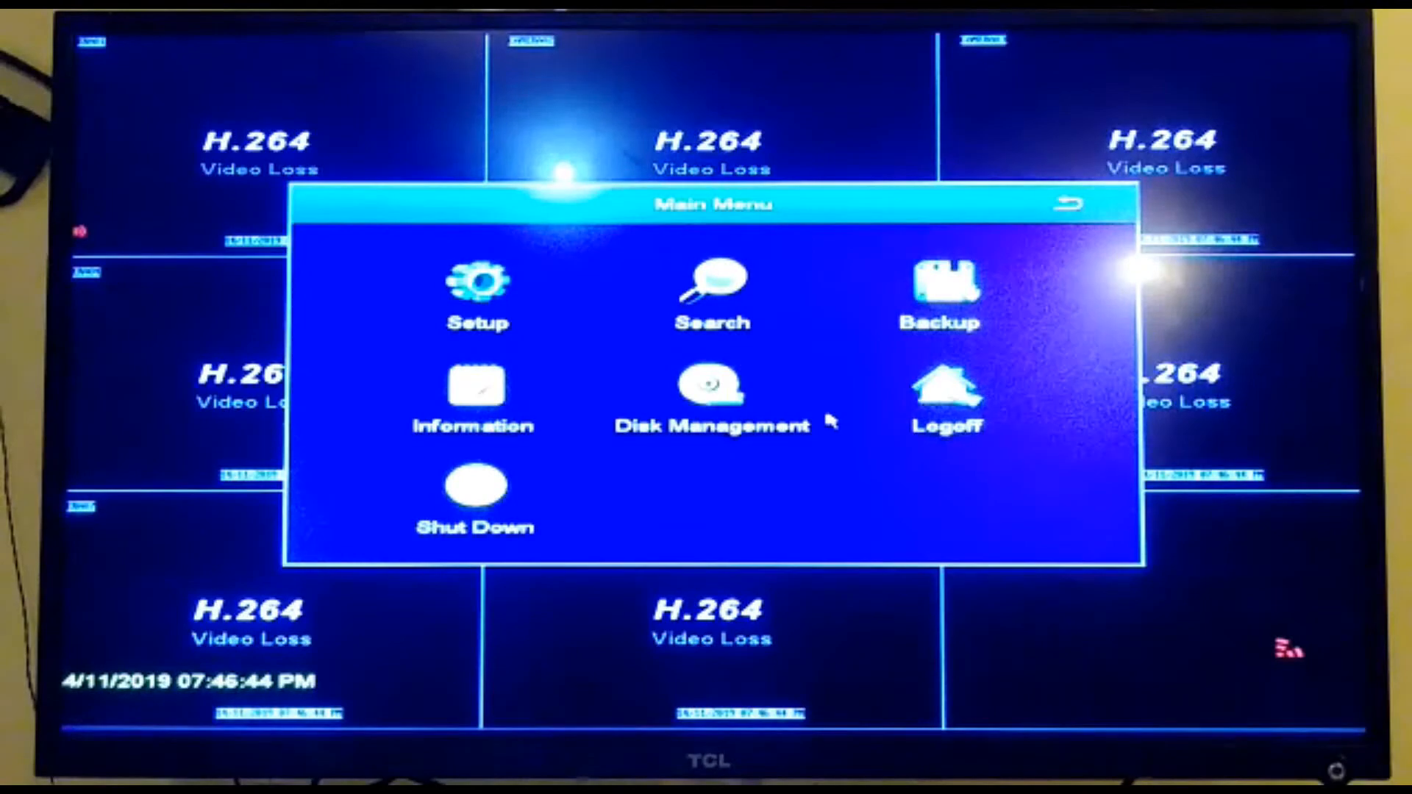